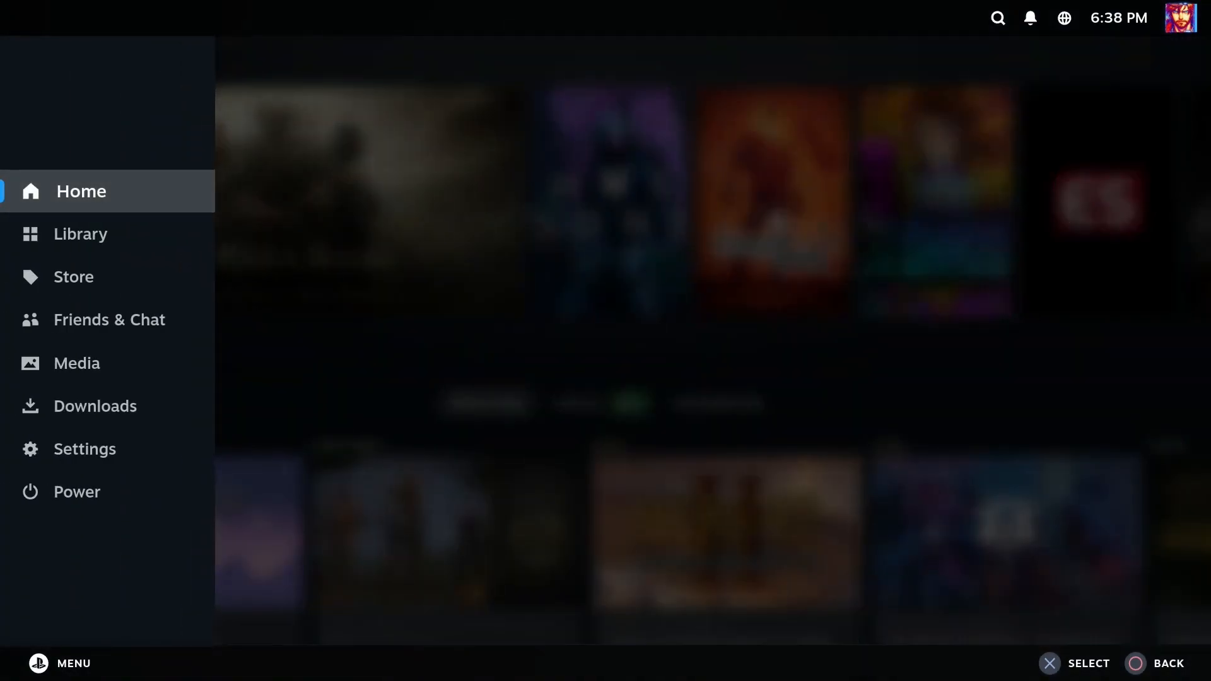
Leave Steam Big Picture for the browser showing steamdb.info
left_click(76, 492)
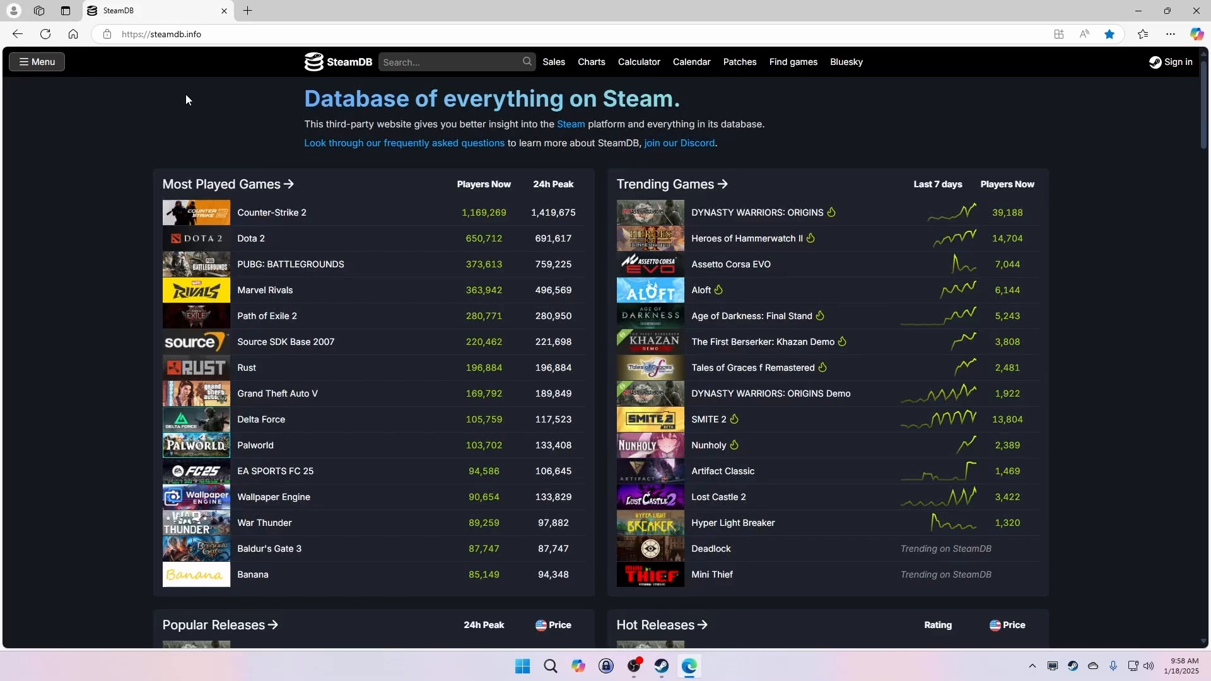
Search SteamDB for 'Syberia', open its metadata page and scroll to Assets
left_click(452, 62)
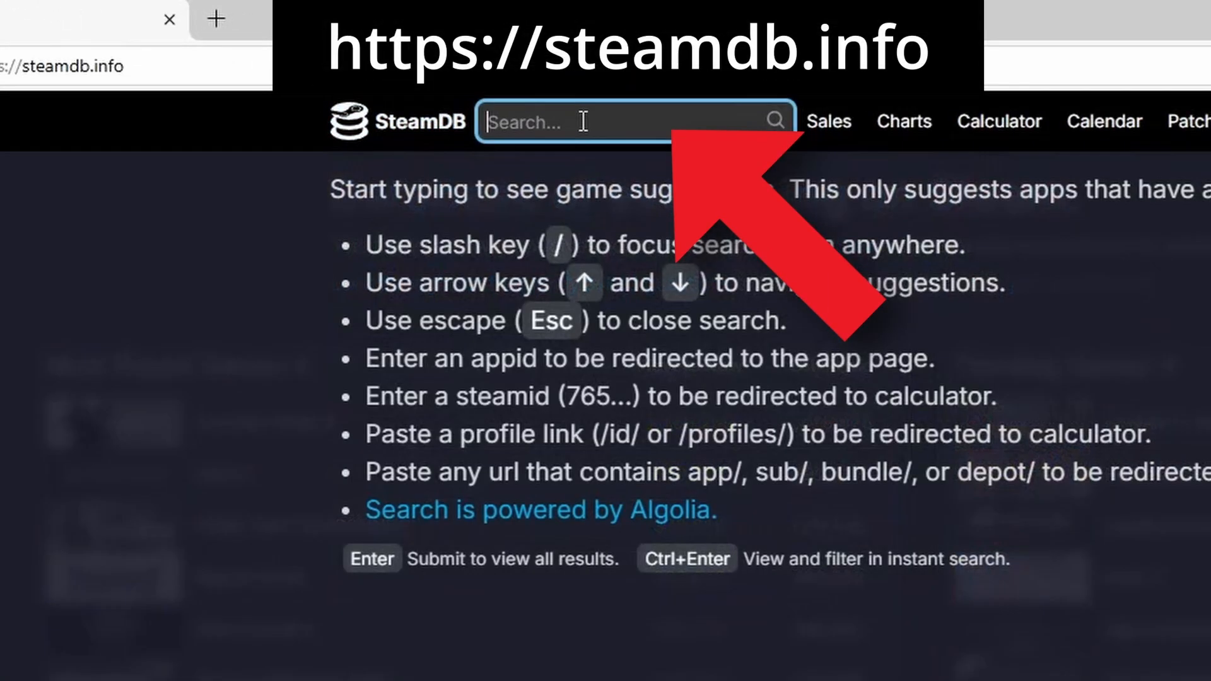
type("Syberia")
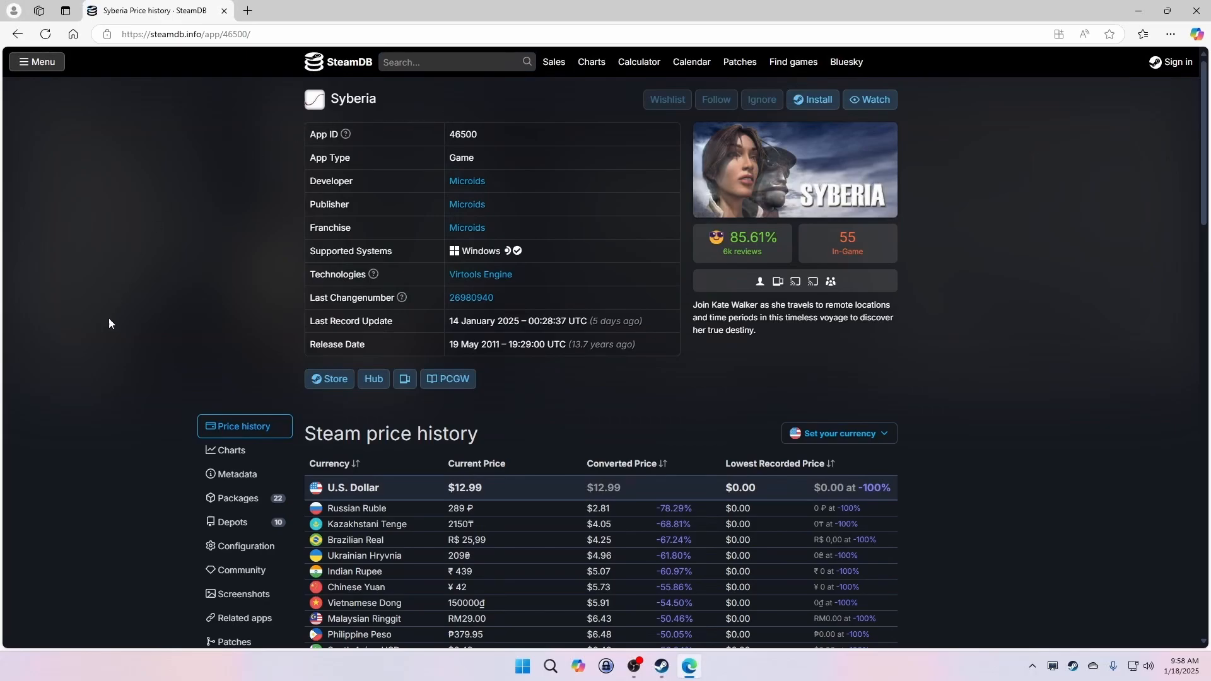
left_click(237, 475)
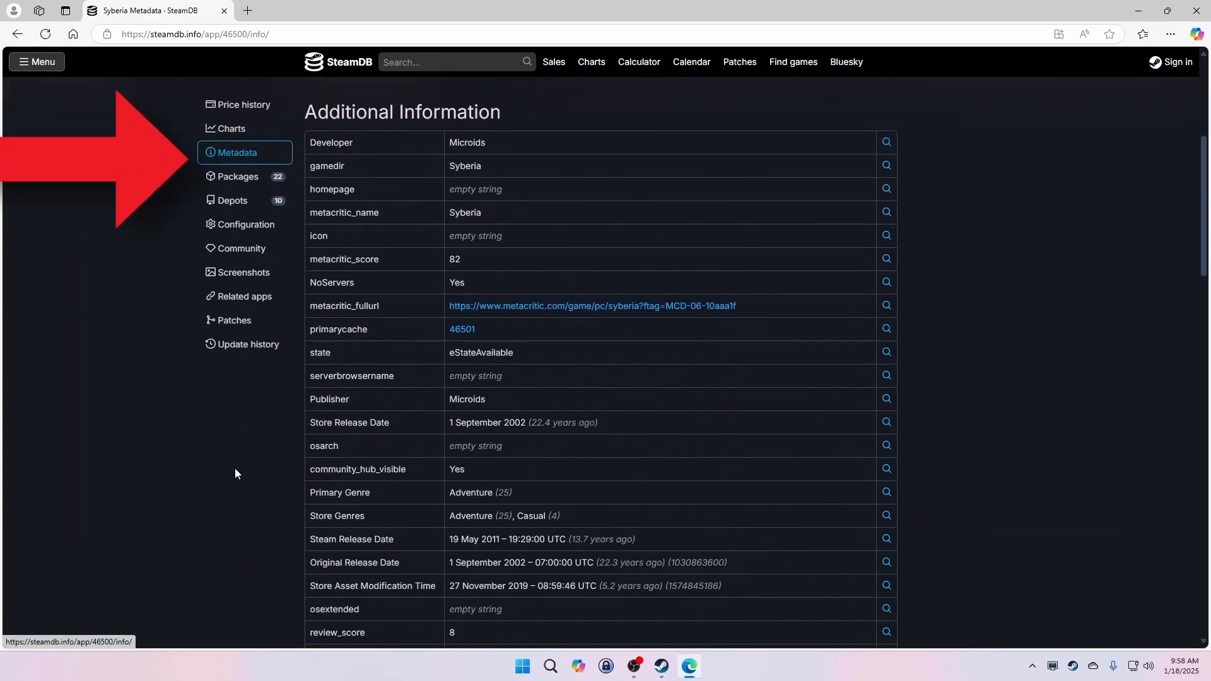
scroll("down", 3)
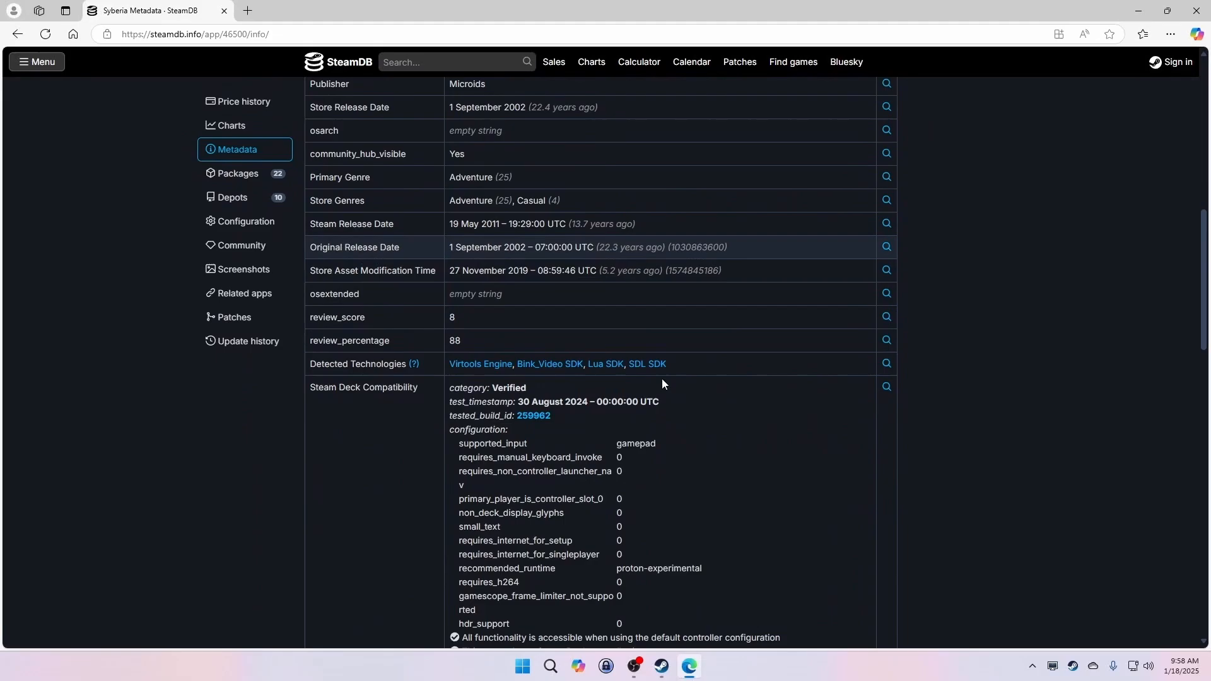
scroll("down", 3)
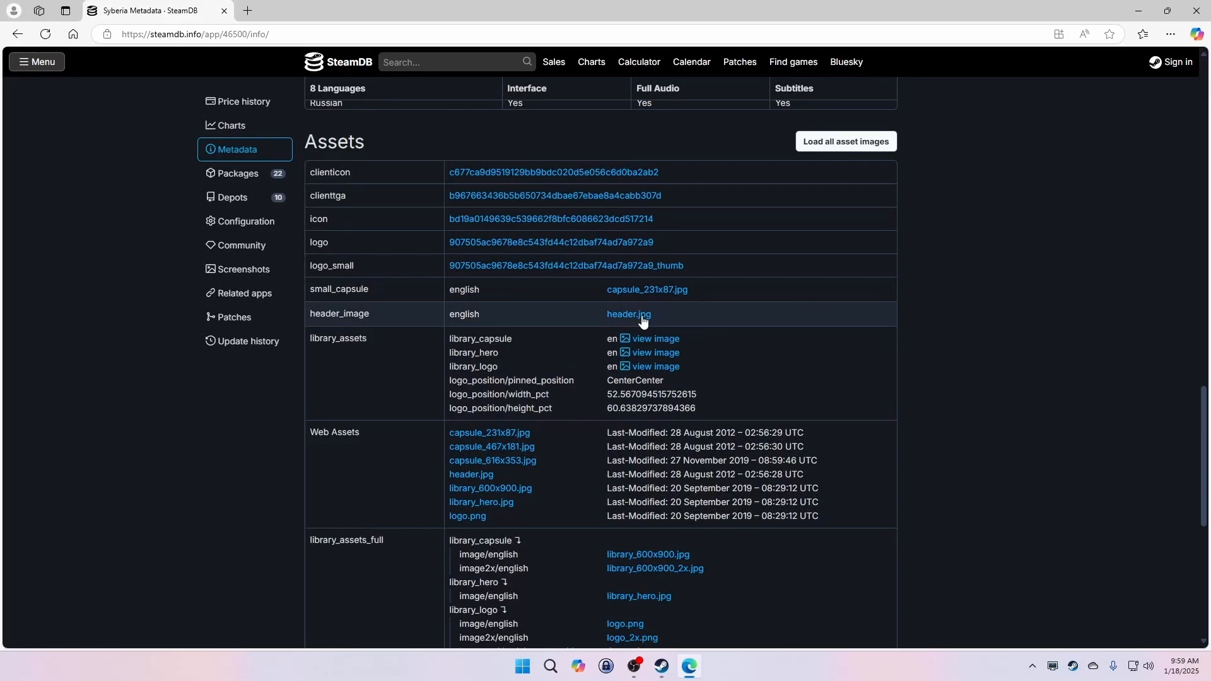
Save Syberia's header.jpg and another artwork asset to Downloads
left_click(628, 314)
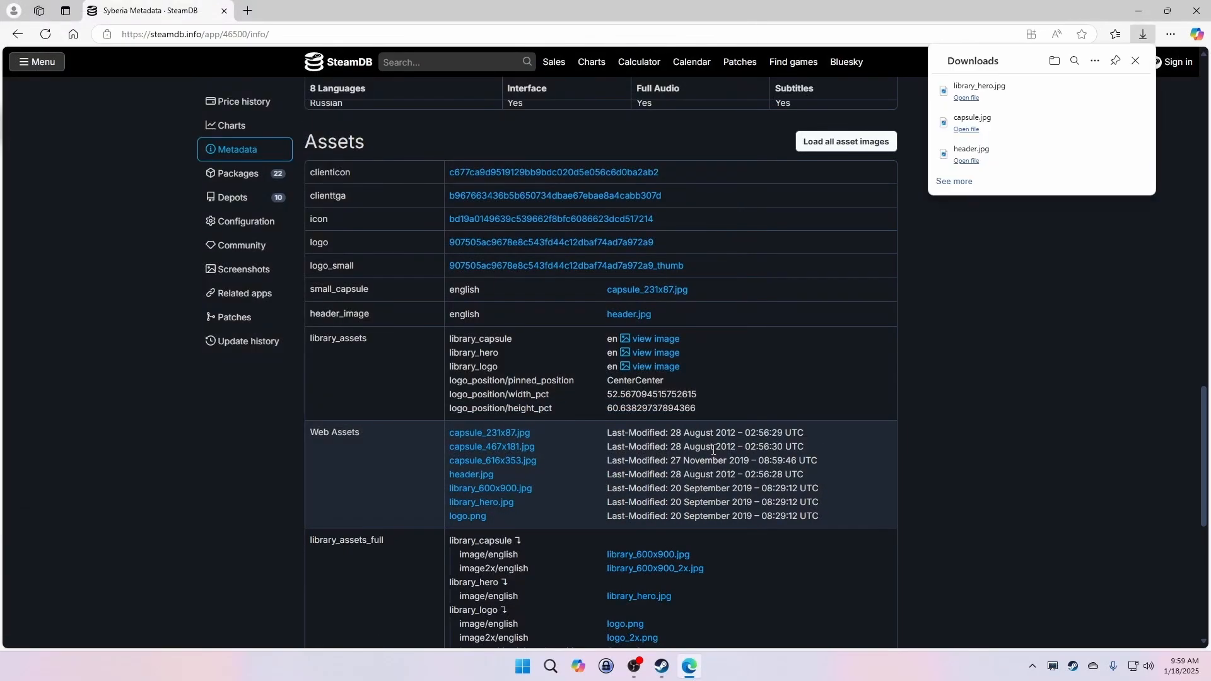
left_click(467, 516)
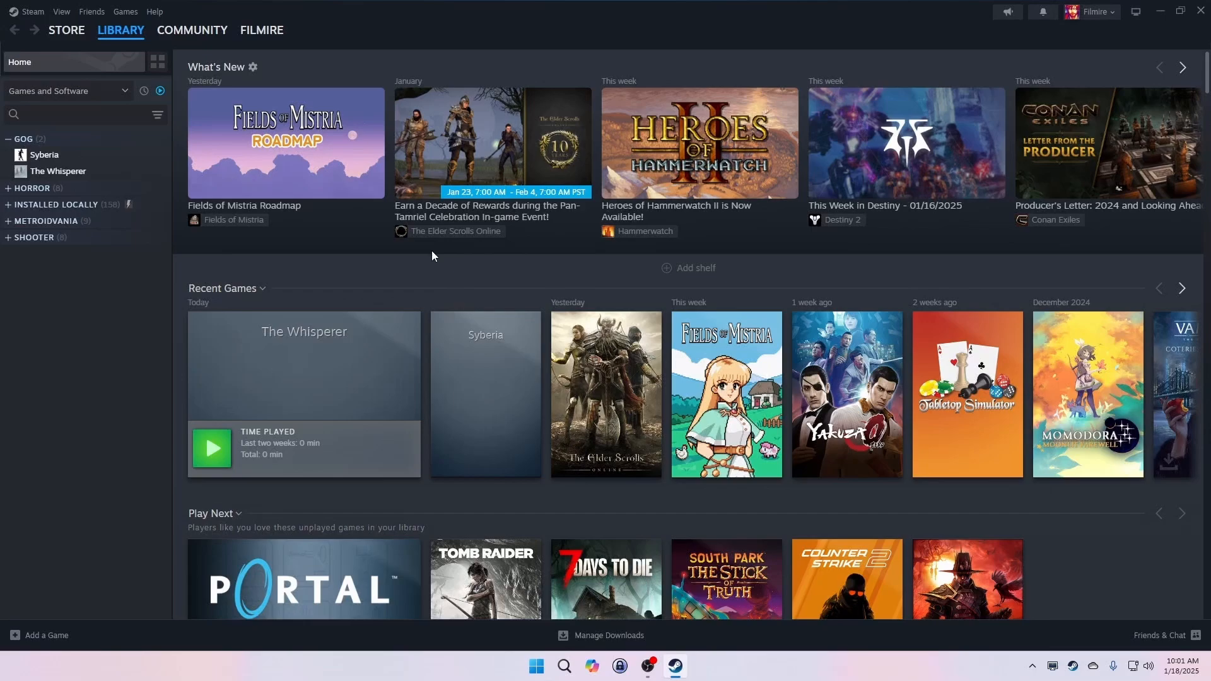
mouse_move(485, 390)
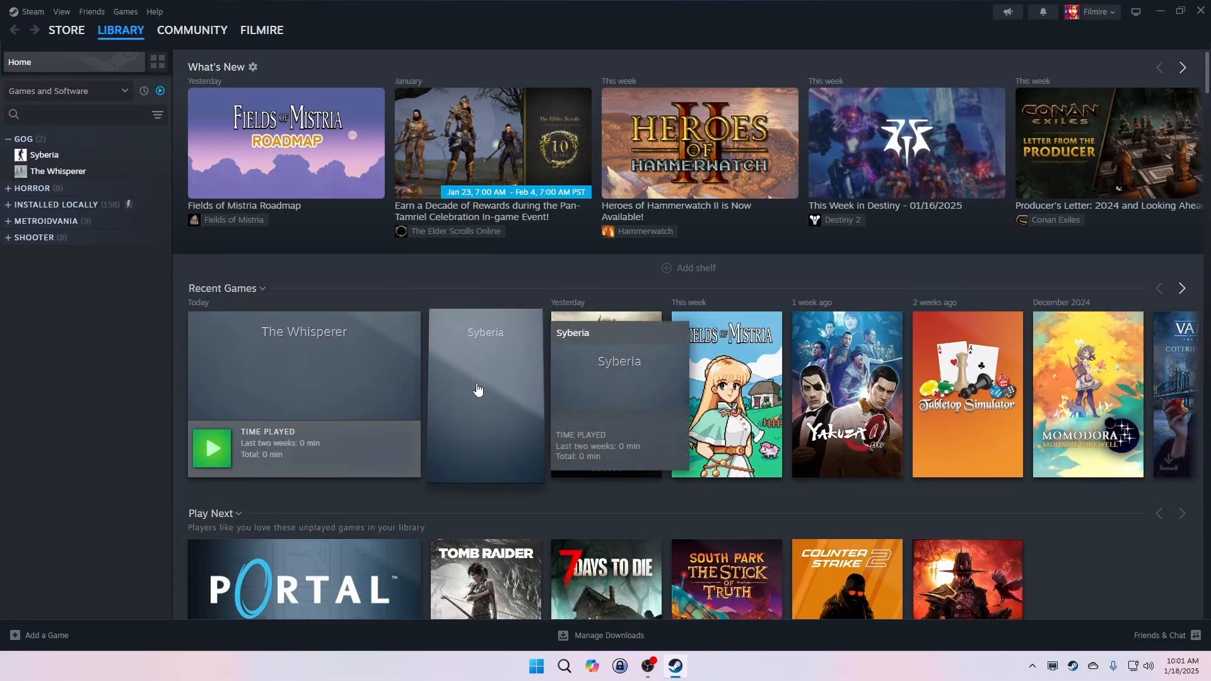
Start setting custom artwork on Syberia's tile and open the Syberia artwork folder
right_click(485, 394)
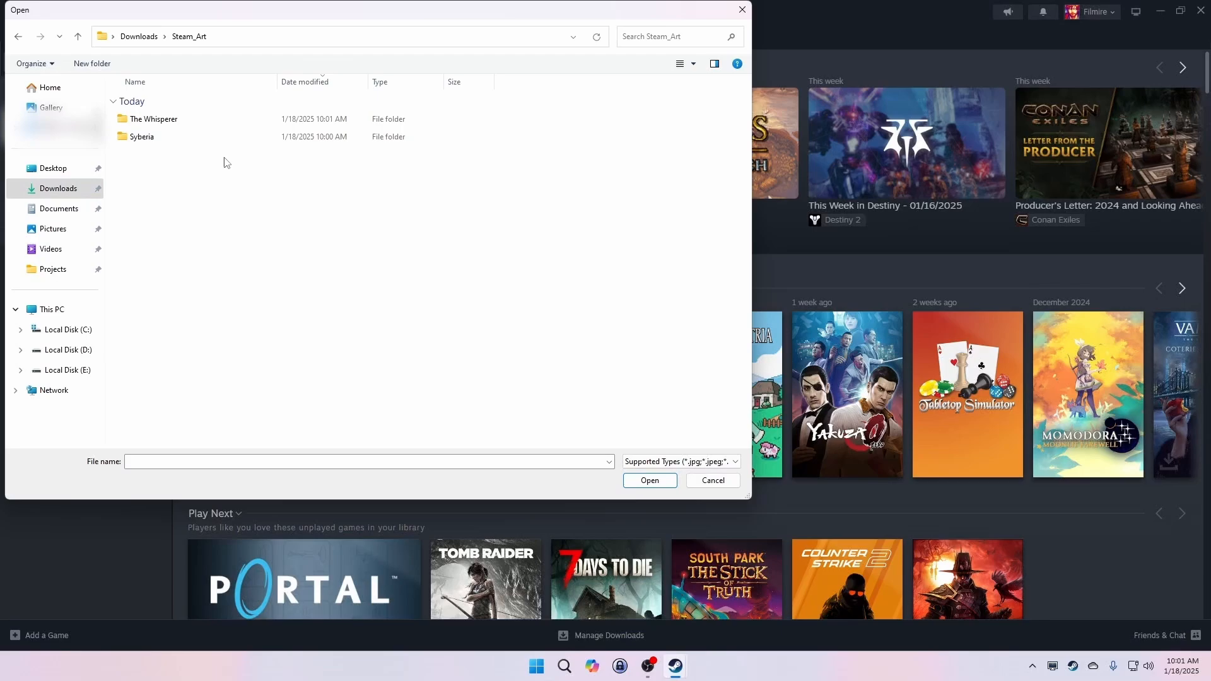
double_click(142, 137)
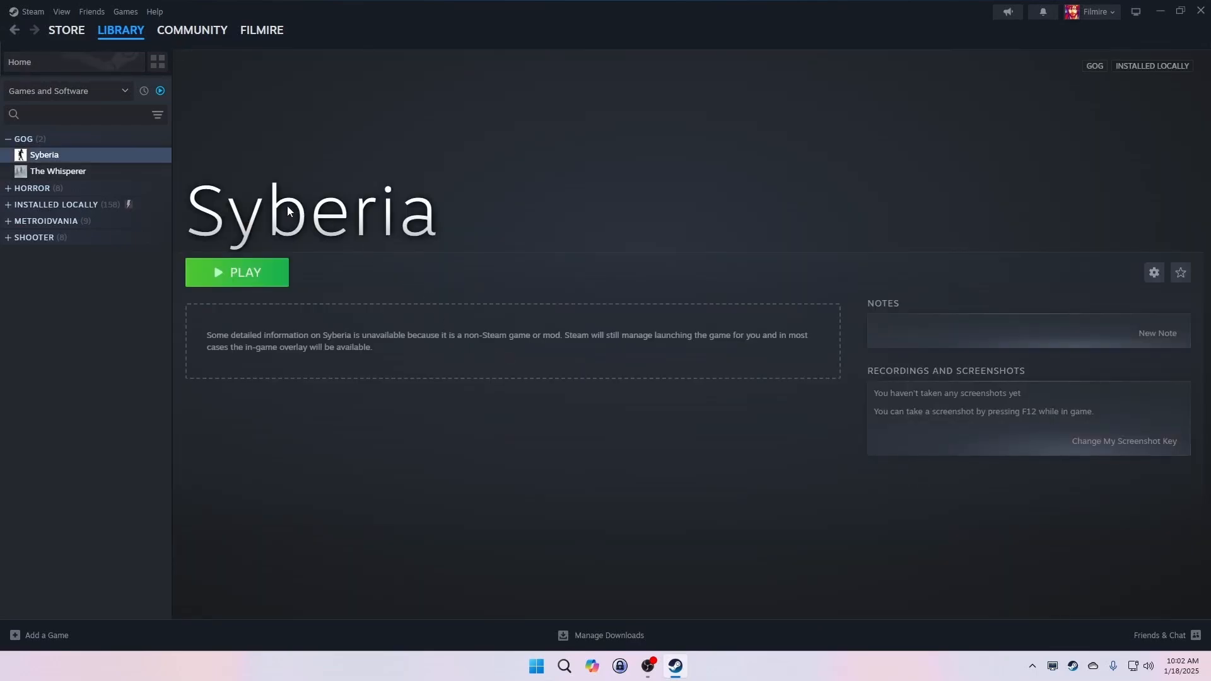
Set logo.png as Syberia's custom logo on its game page
right_click(309, 209)
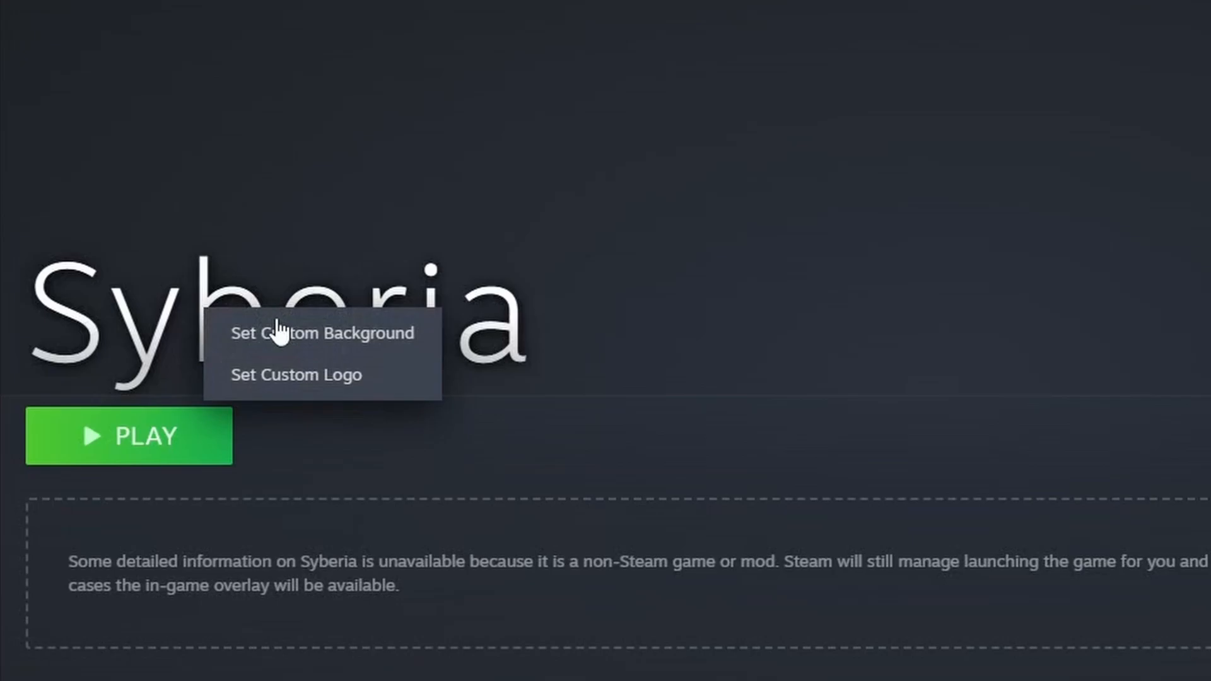
left_click(323, 333)
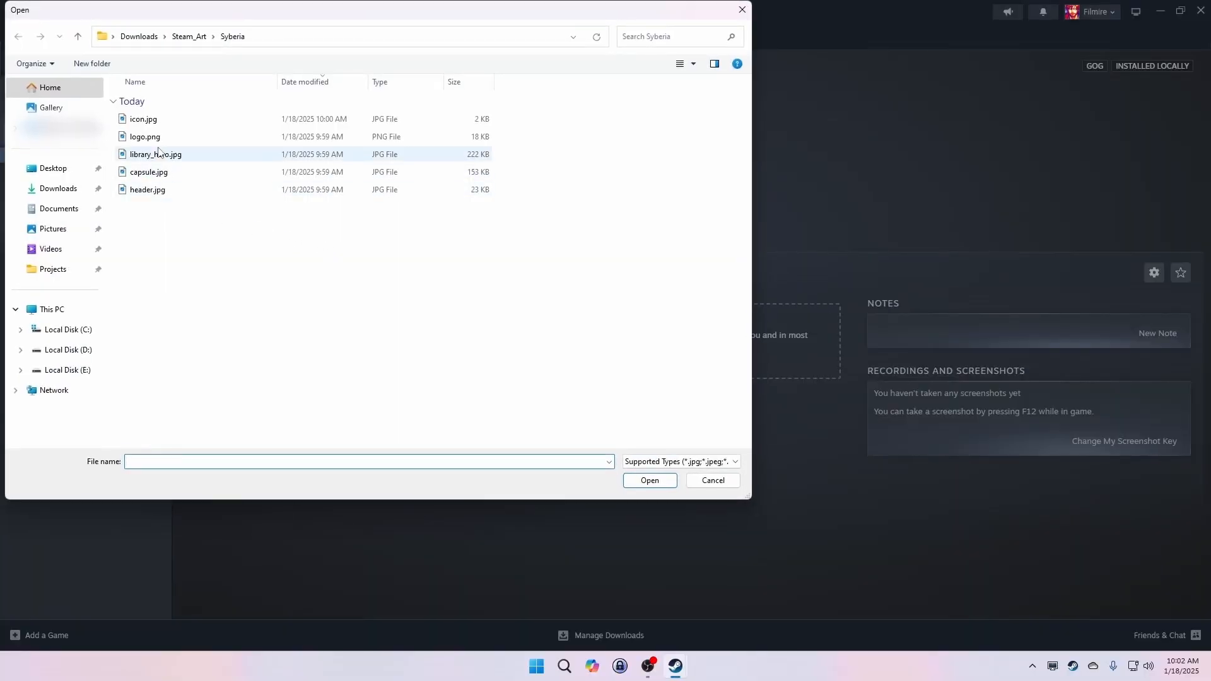
left_click(711, 480)
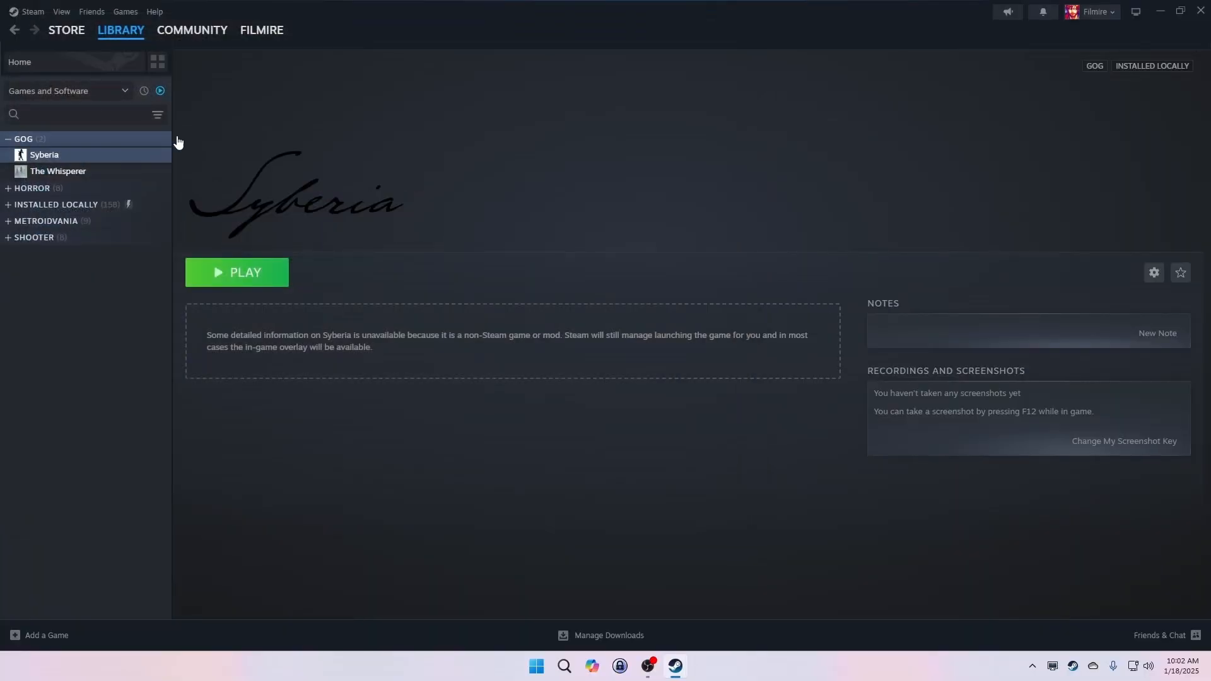
Choose Set Custom Background from Syberia's header options
right_click(297, 193)
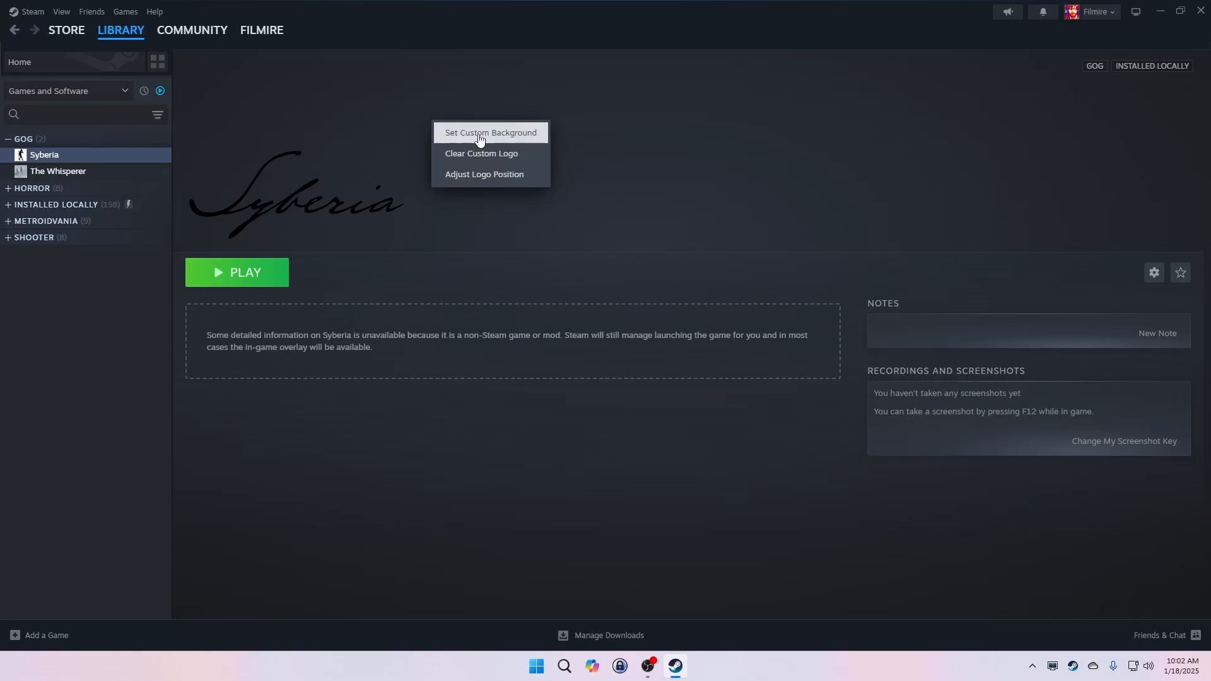
left_click(490, 133)
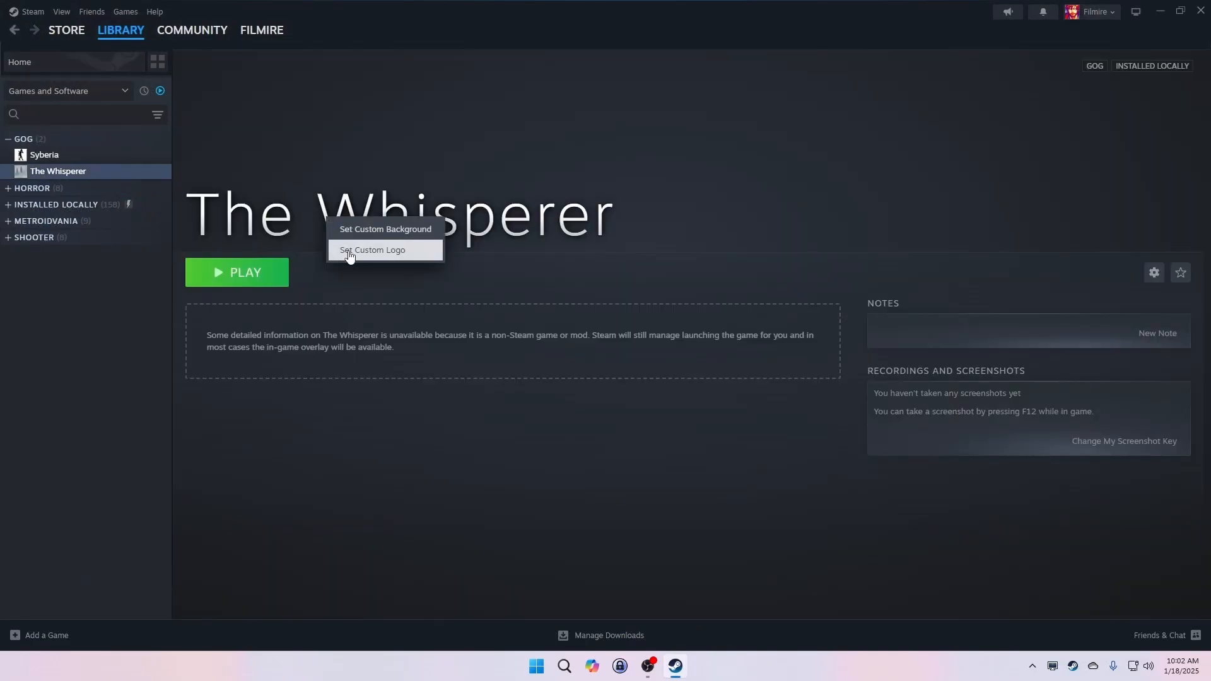
Pick The Whisperer's custom artwork image from the file dialog
left_click(373, 249)
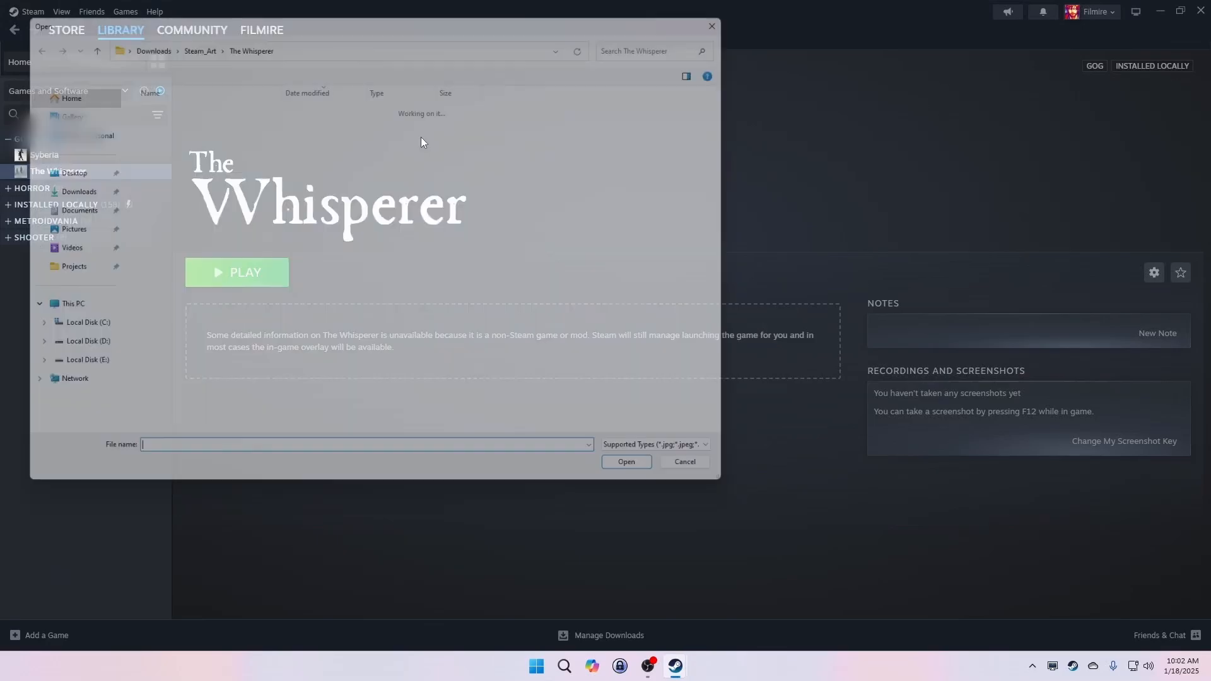
left_click(683, 462)
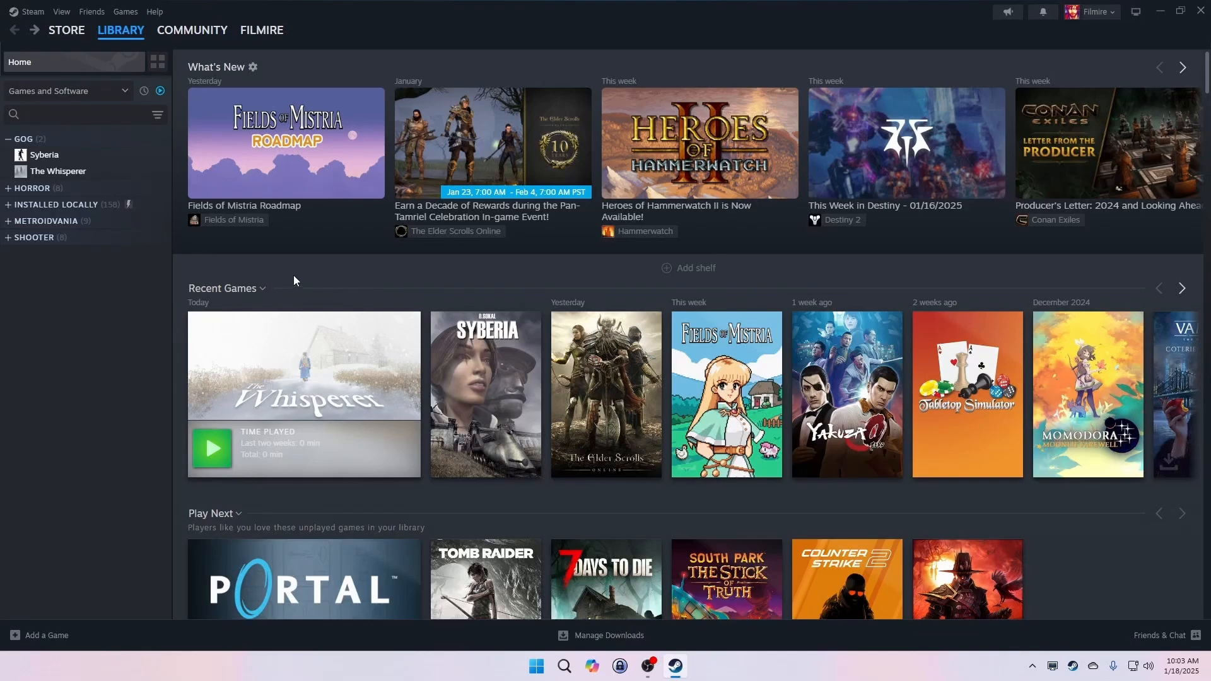
Go to Syberia's game page through the Library menu
left_click(120, 31)
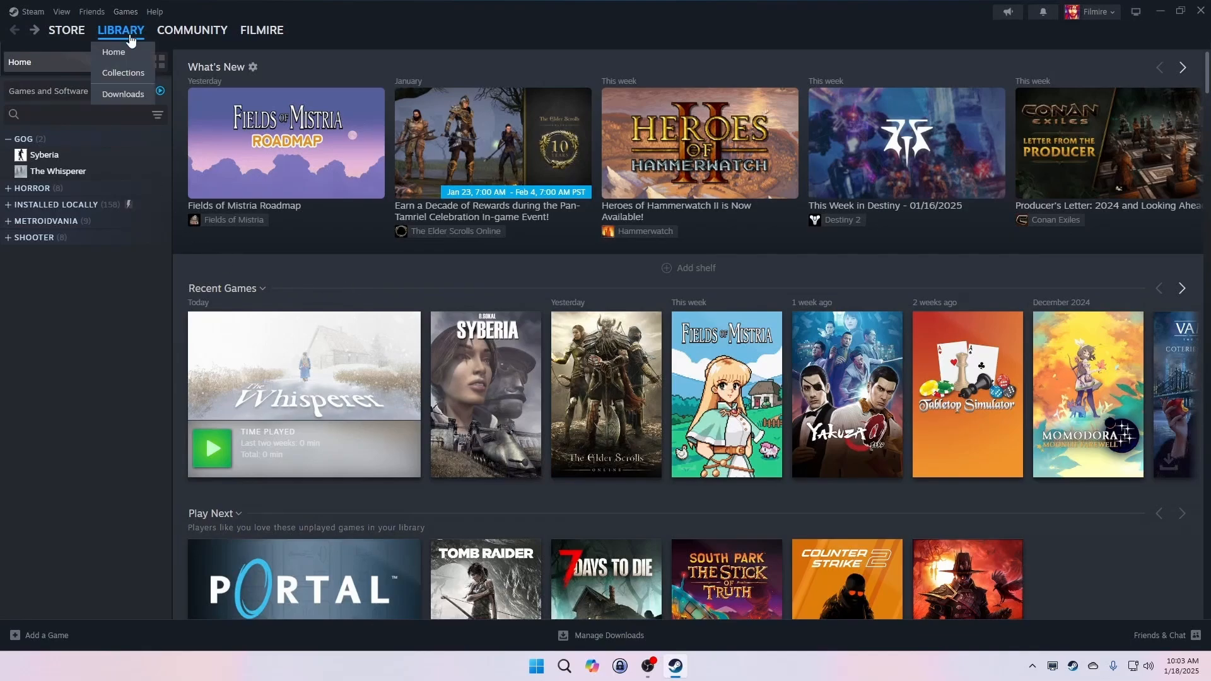
left_click(123, 73)
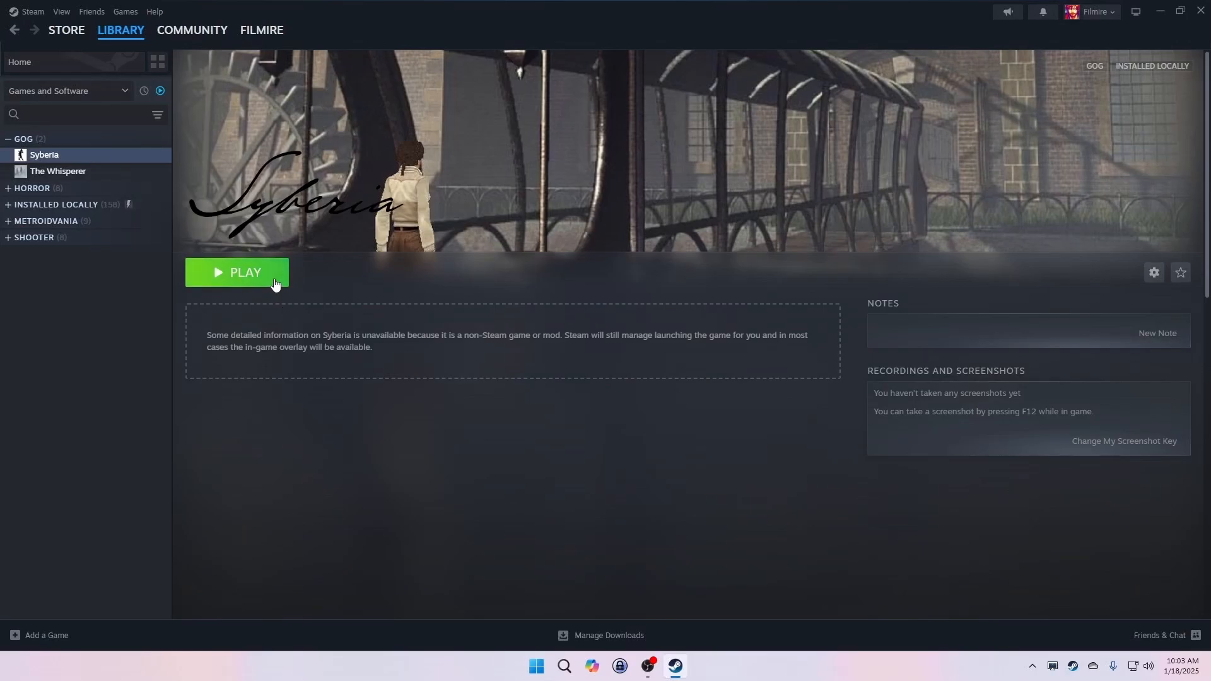
On Library Home, set Syberia's capsule artwork from the Steam_Art\Syberia image
left_click(237, 272)
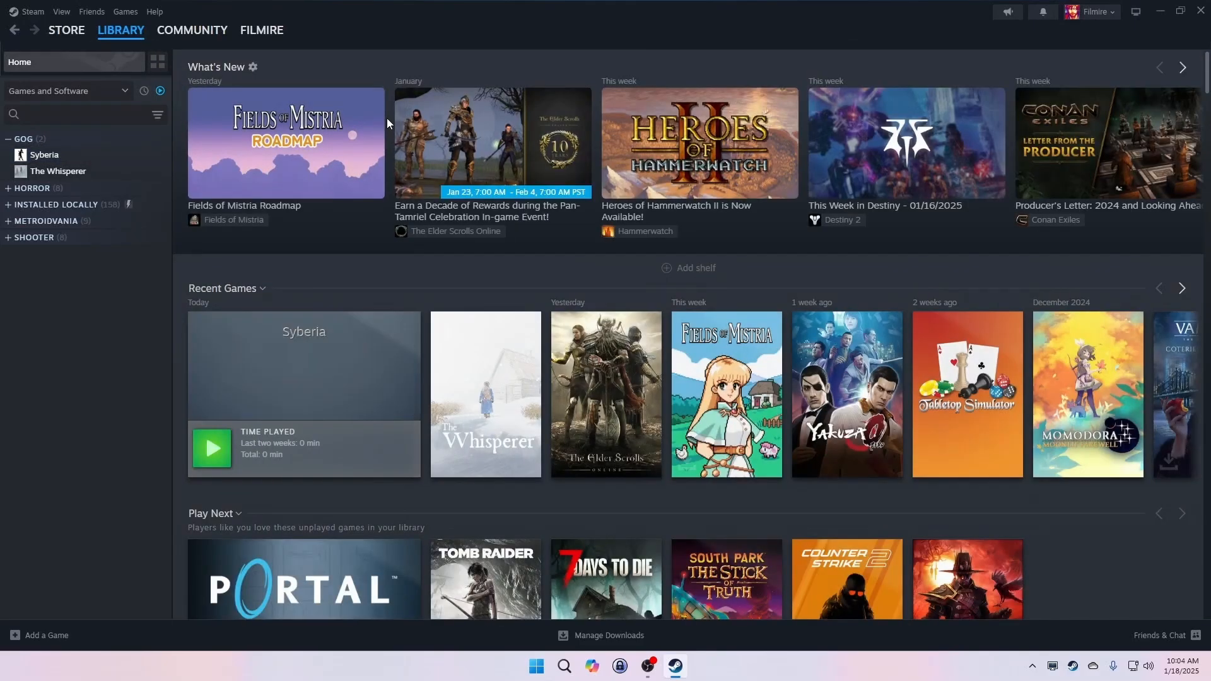
mouse_move(347, 348)
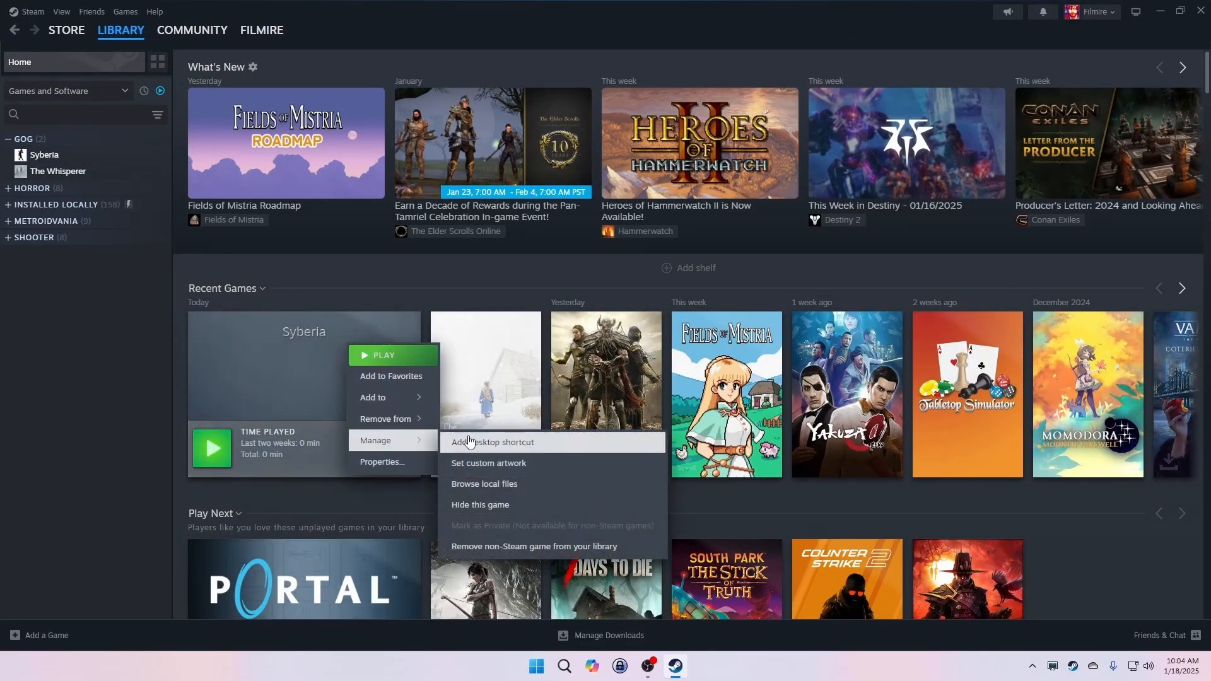
left_click(488, 465)
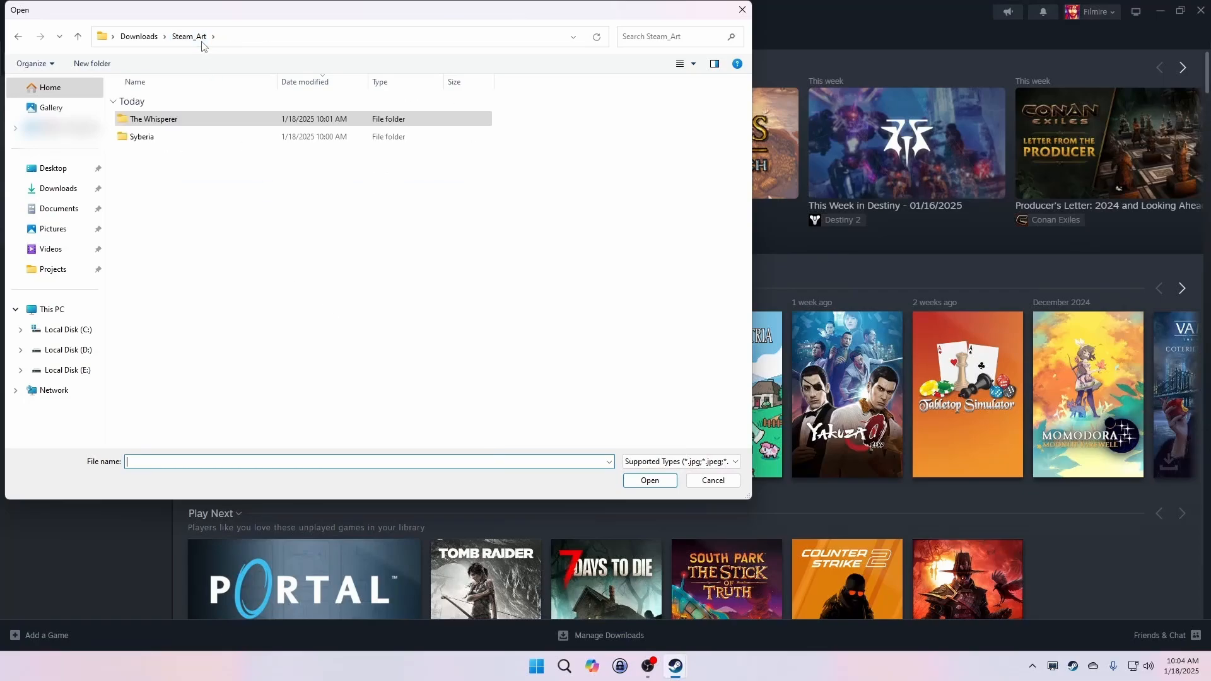
left_click(711, 481)
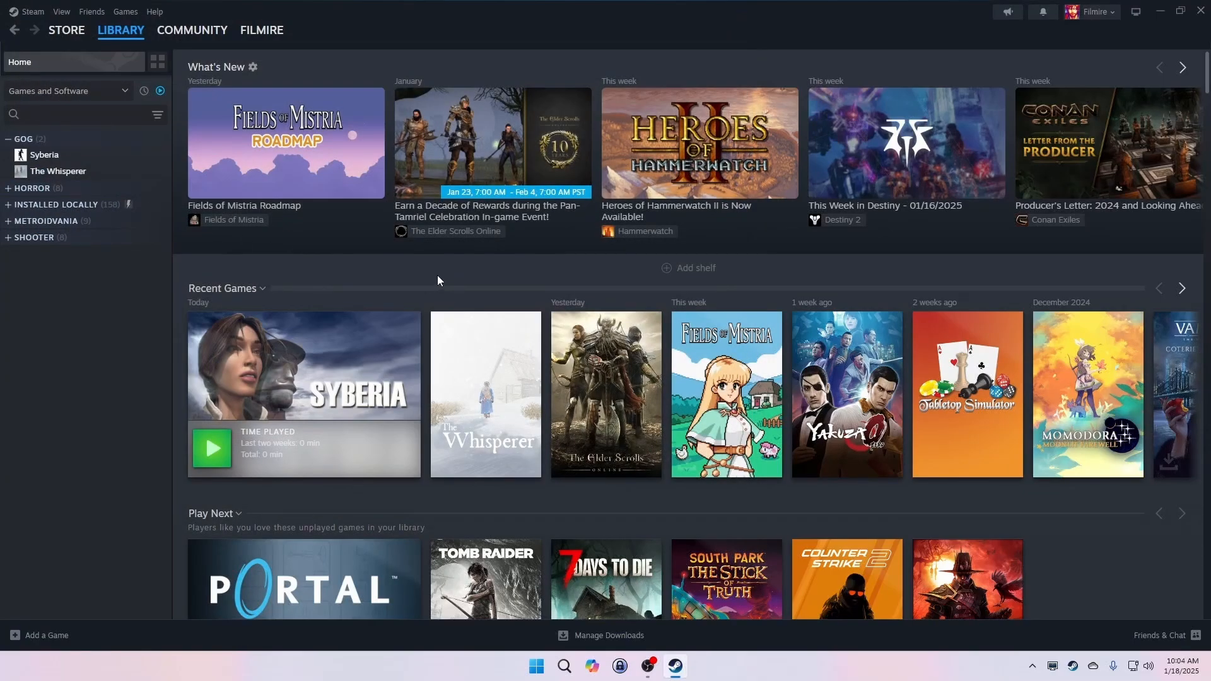
mouse_move(445, 273)
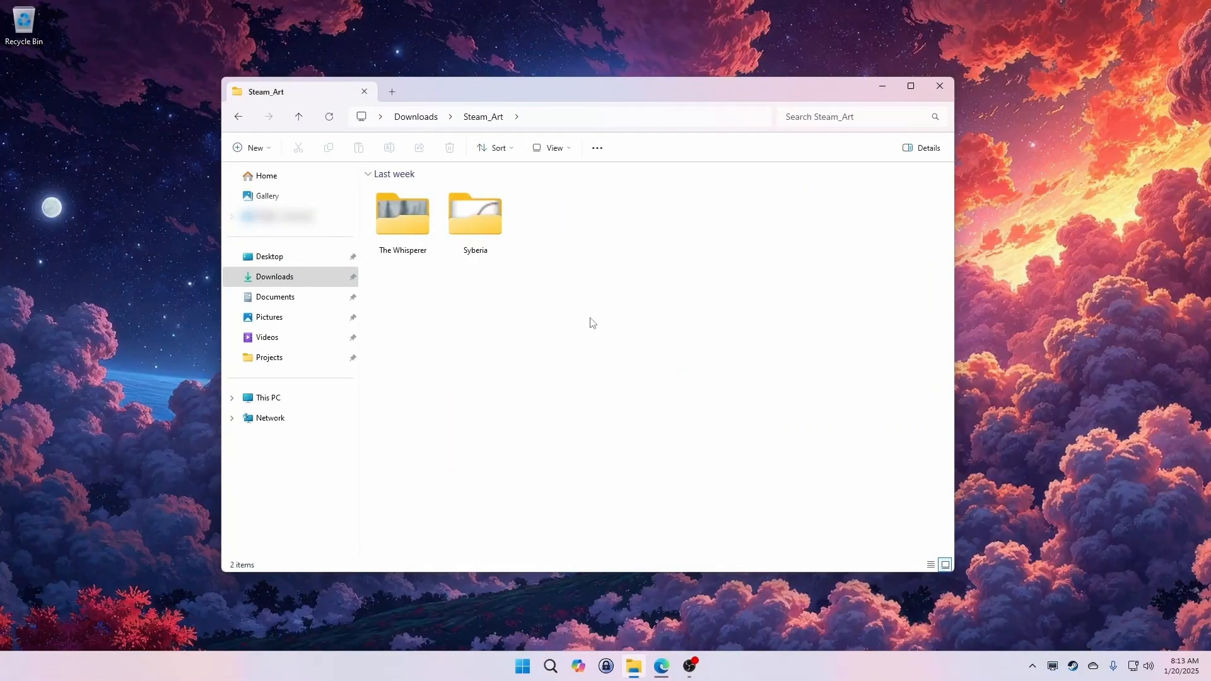
key("ctrl+a")
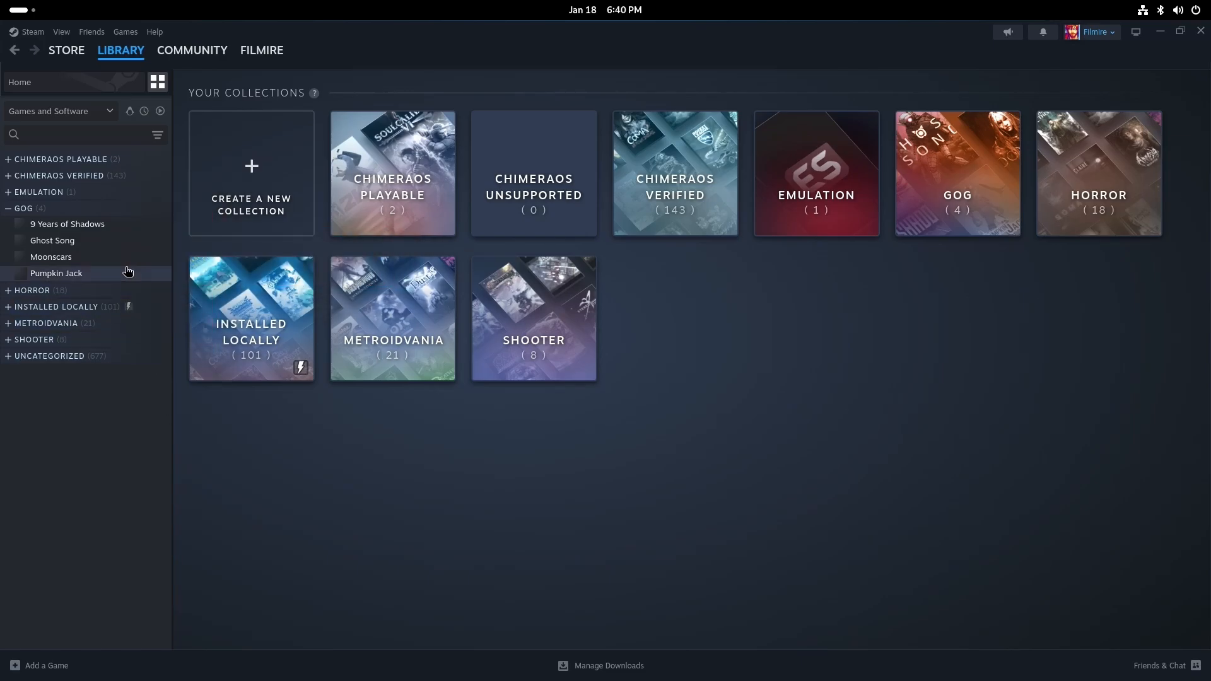
Open Pumpkin Jack's shortcut properties, launch the icon picker and view allowed file types
left_click(55, 272)
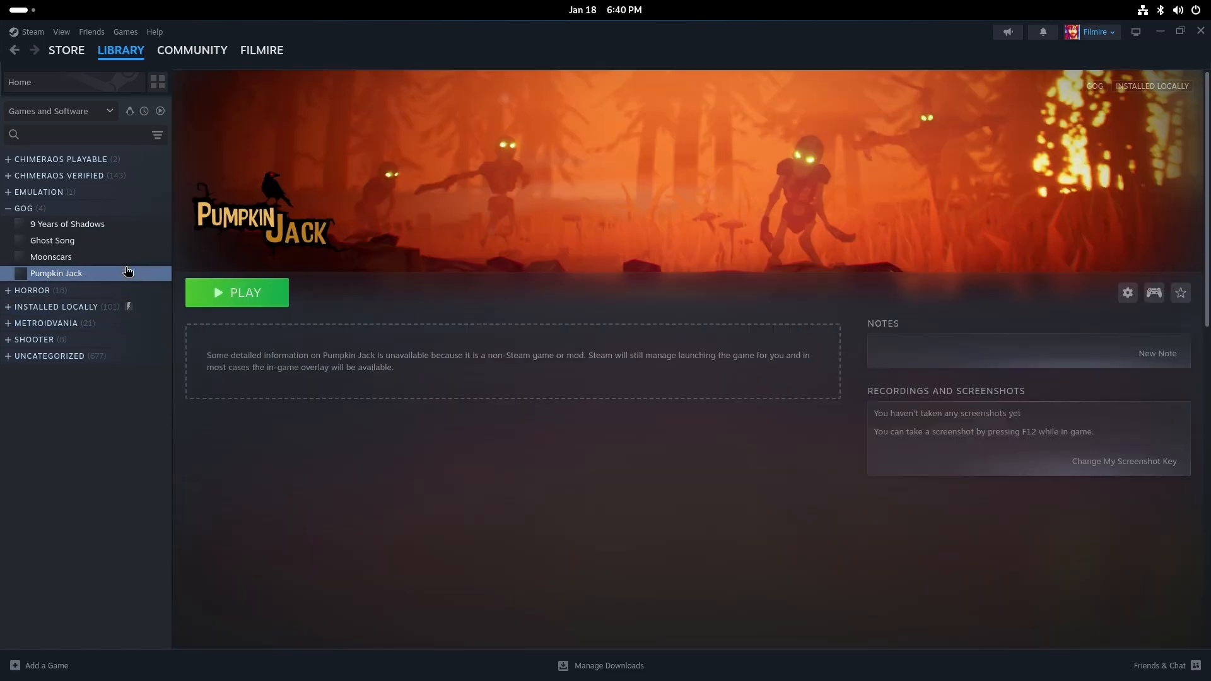
mouse_move(1086, 293)
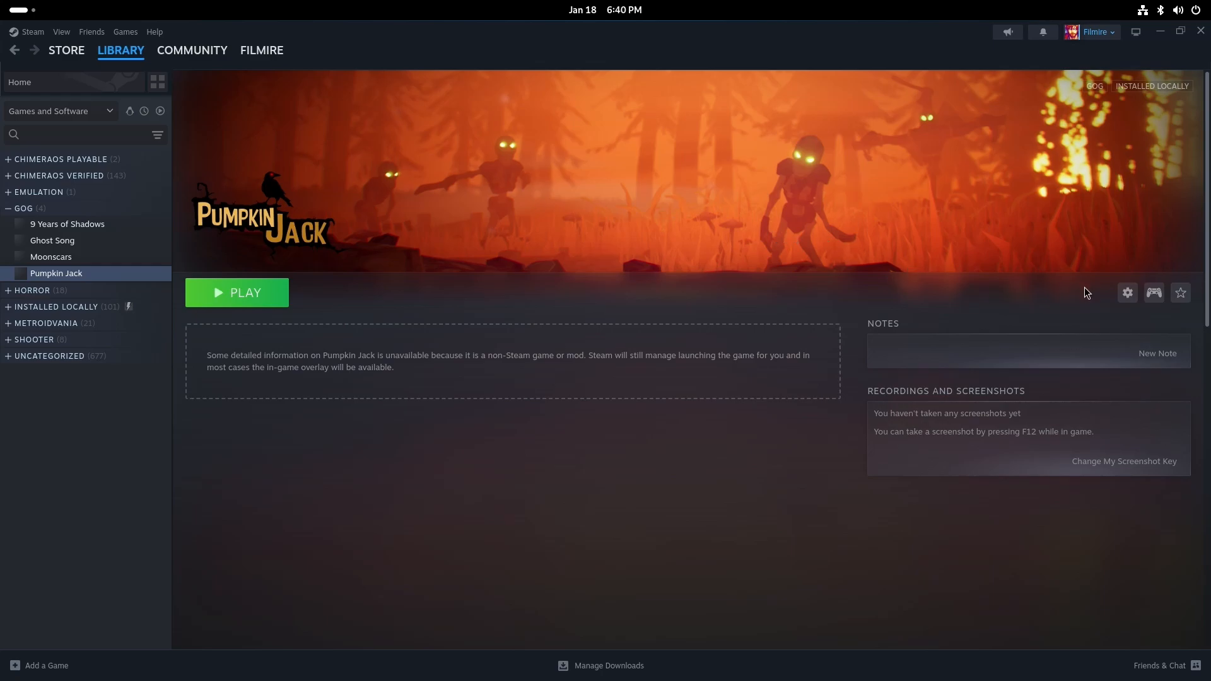
left_click(1127, 292)
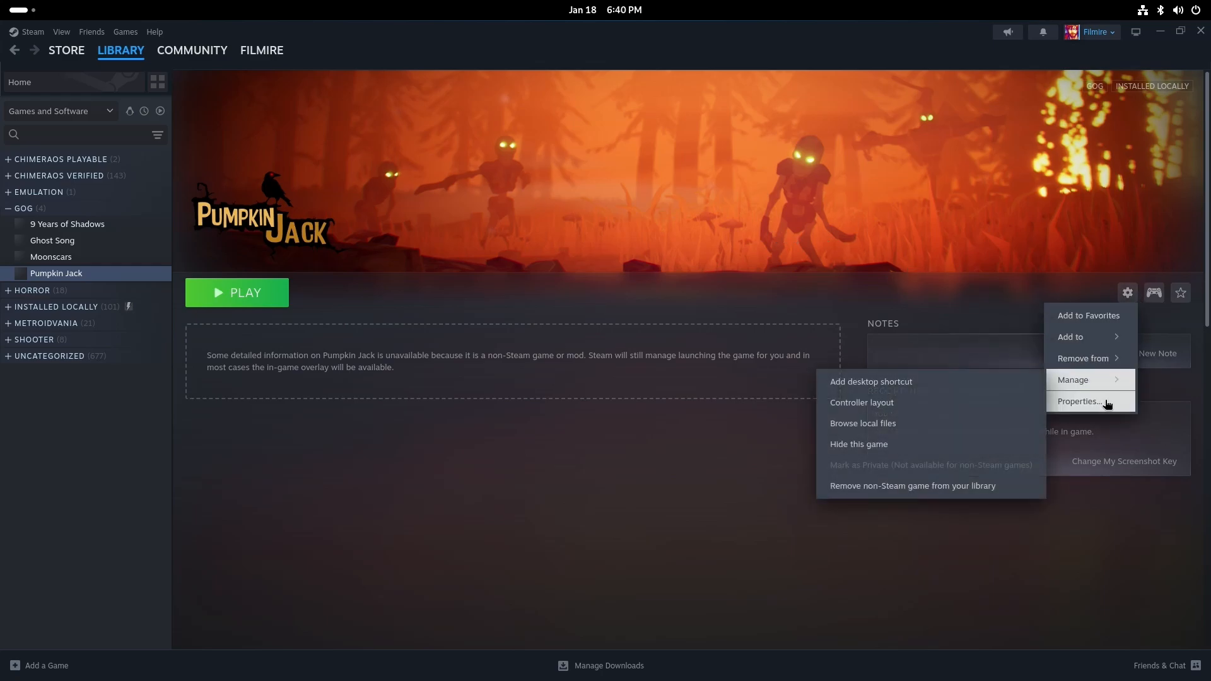
left_click(1080, 401)
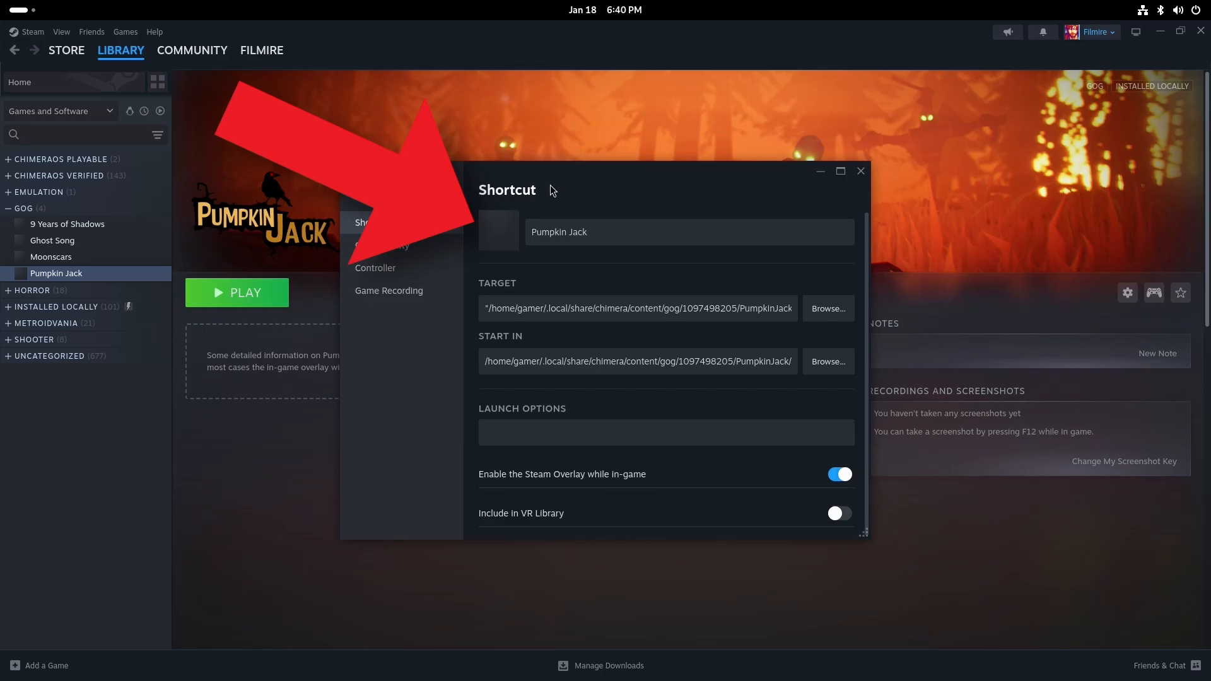
left_click(499, 232)
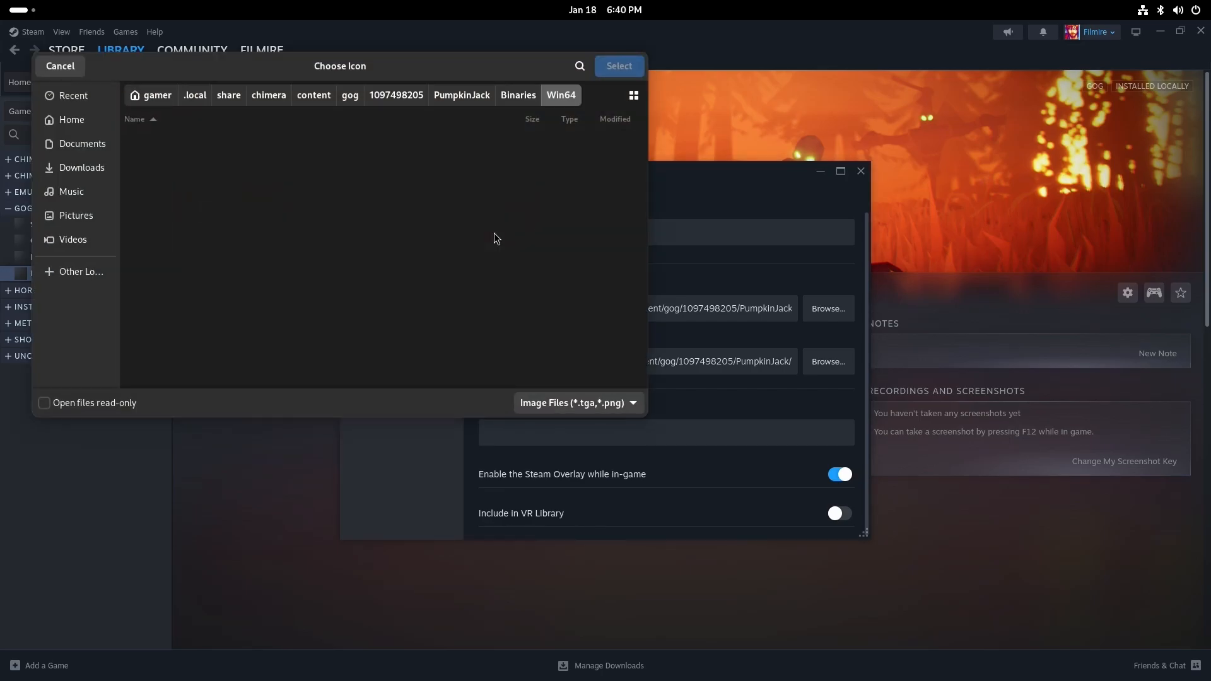
mouse_move(566, 322)
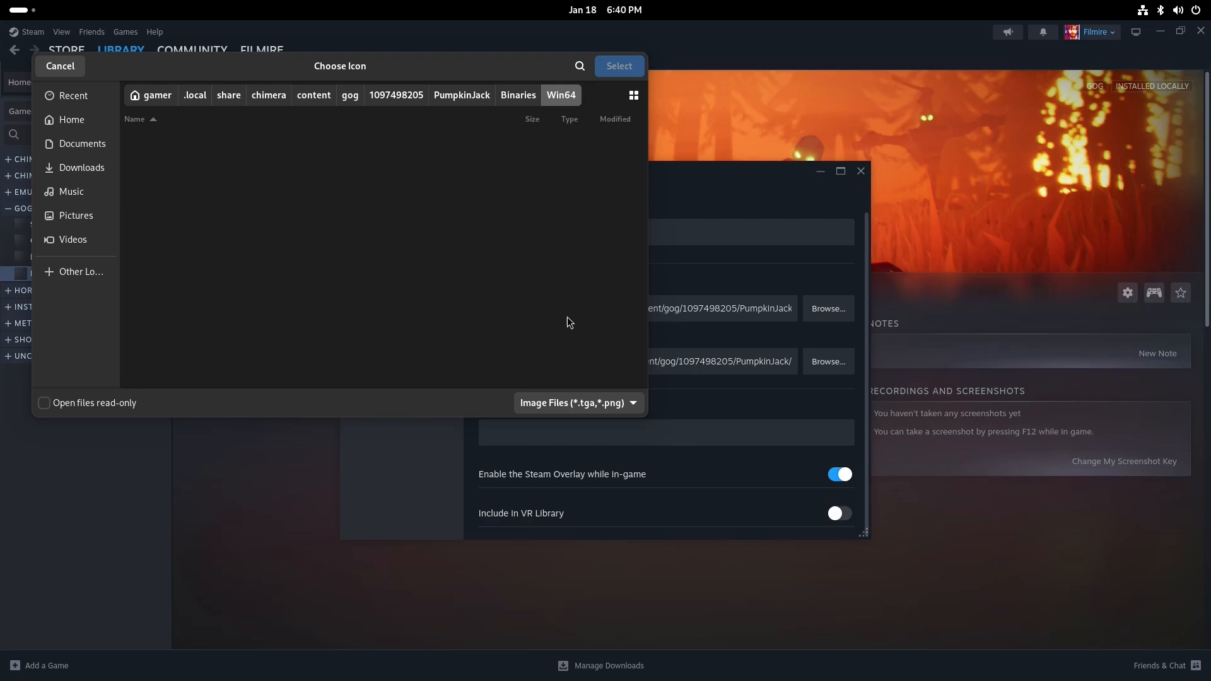
left_click(578, 402)
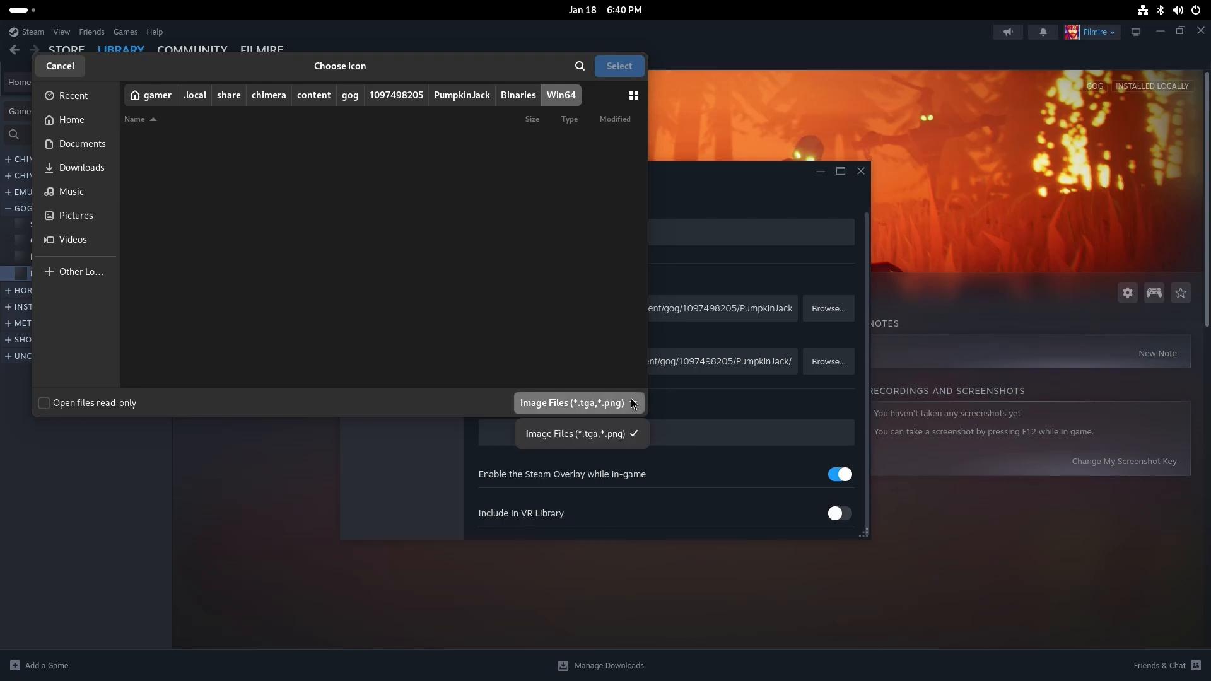